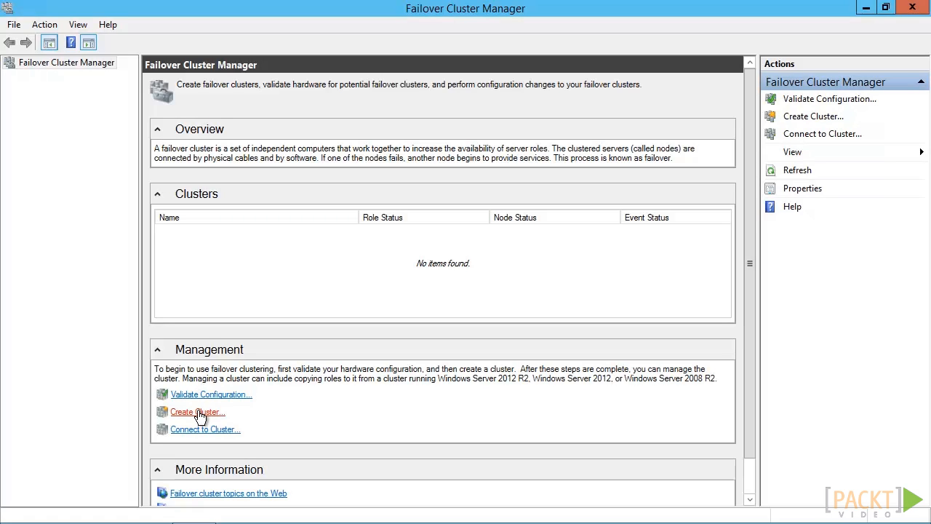
Start the Create Cluster wizard and add and verify server svhv1.
click(197, 412)
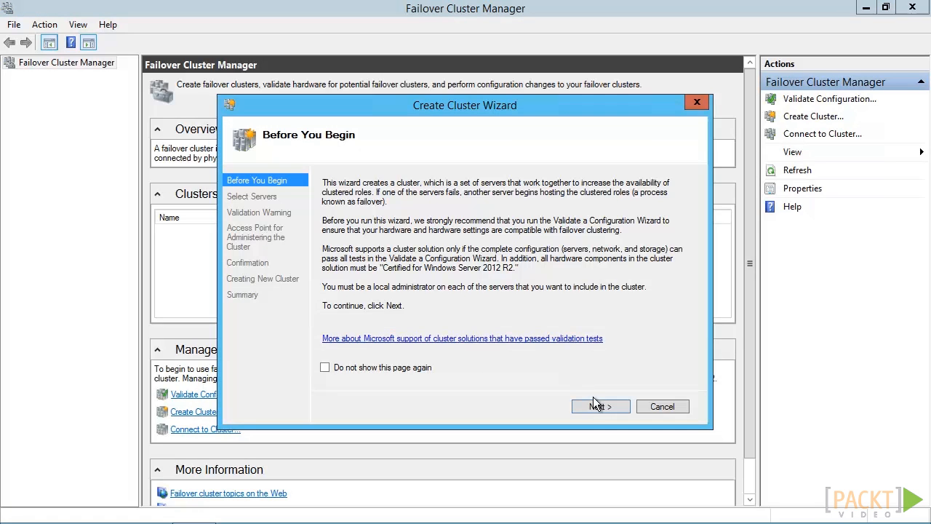
click(601, 406)
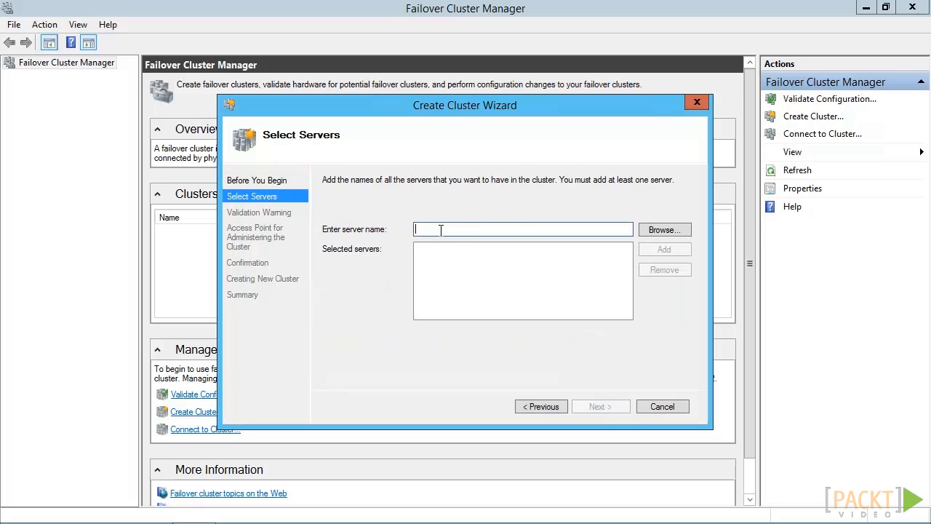
text(svhv1)
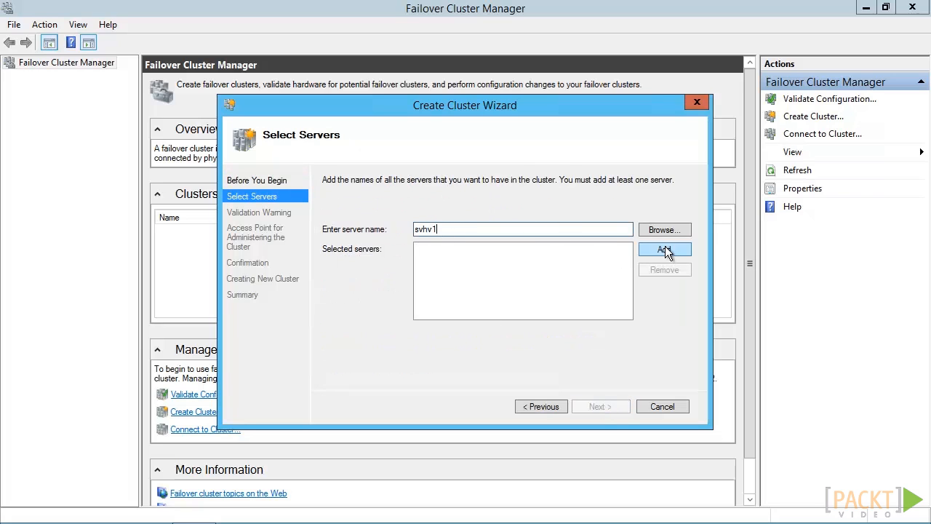
click(664, 248)
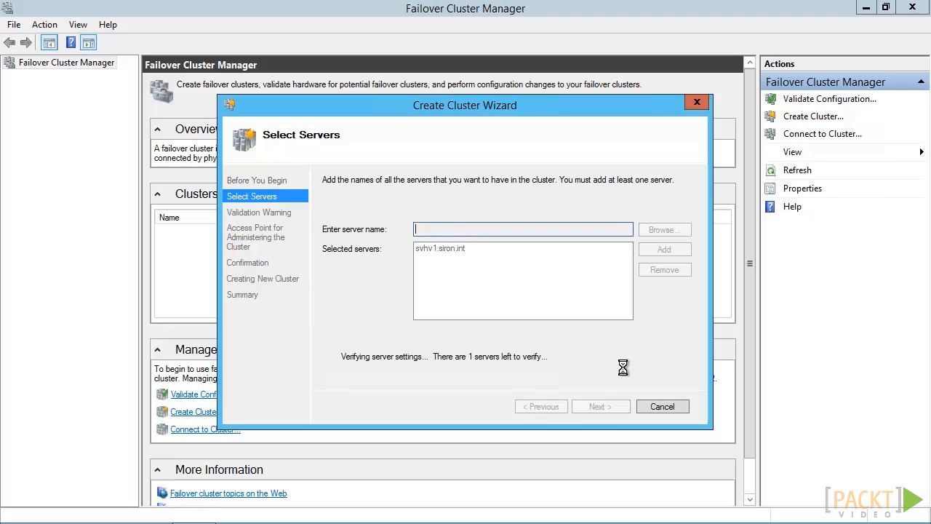
click(600, 406)
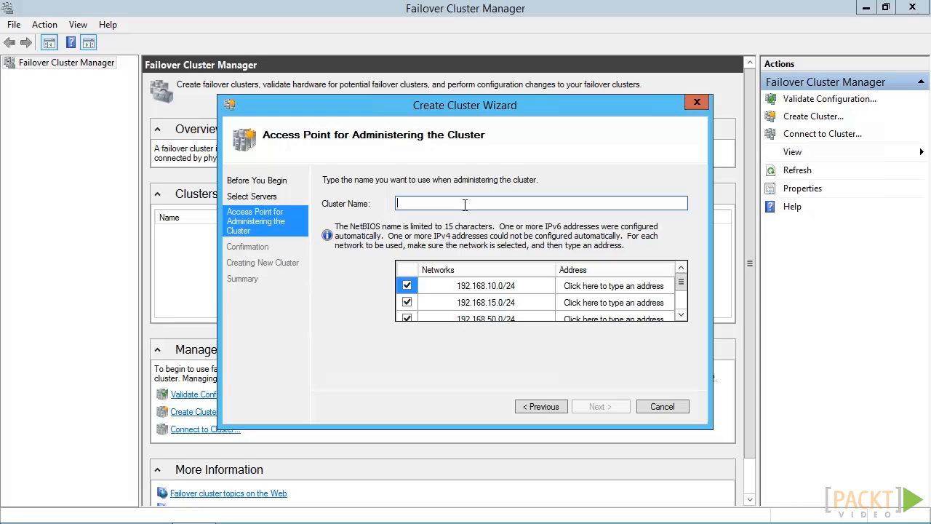
Name the cluster clhv1 with address 192.168.25.15 on the 192.168.25.0/24 network.
text(clhv1)
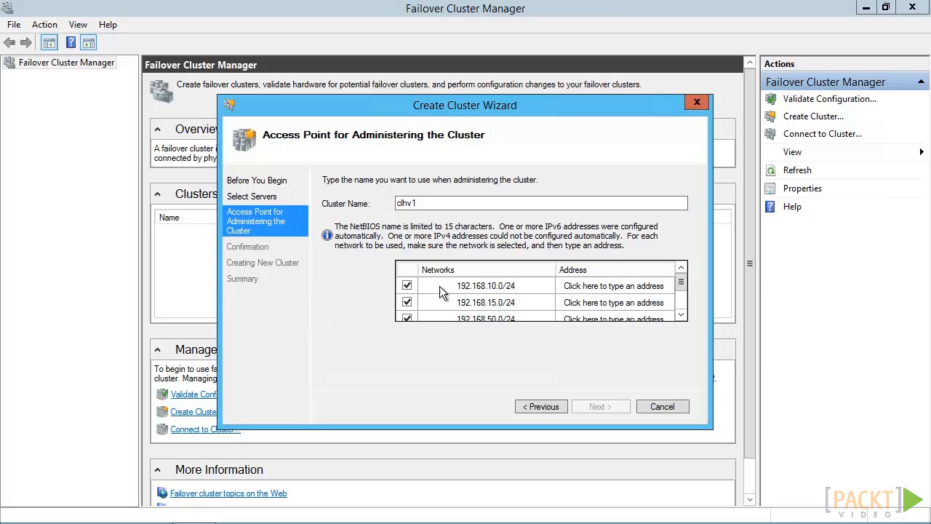
click(681, 316)
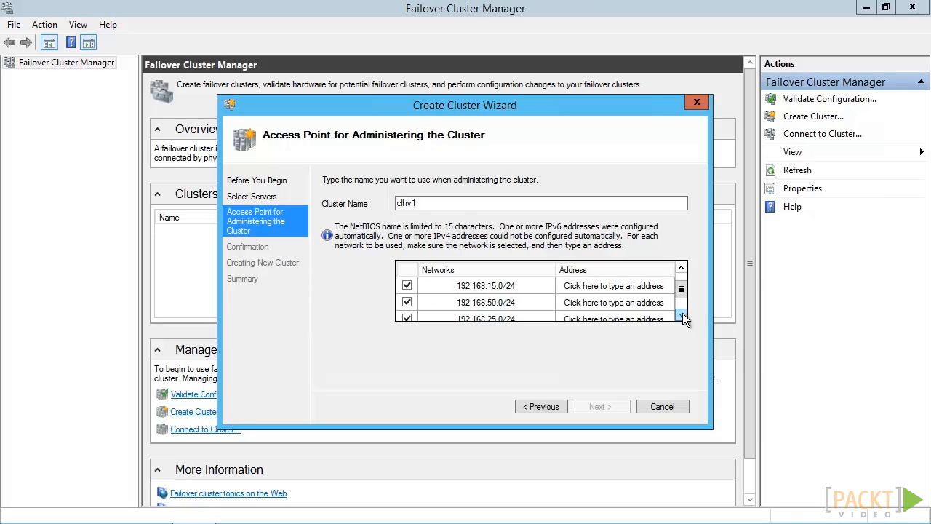
click(613, 285)
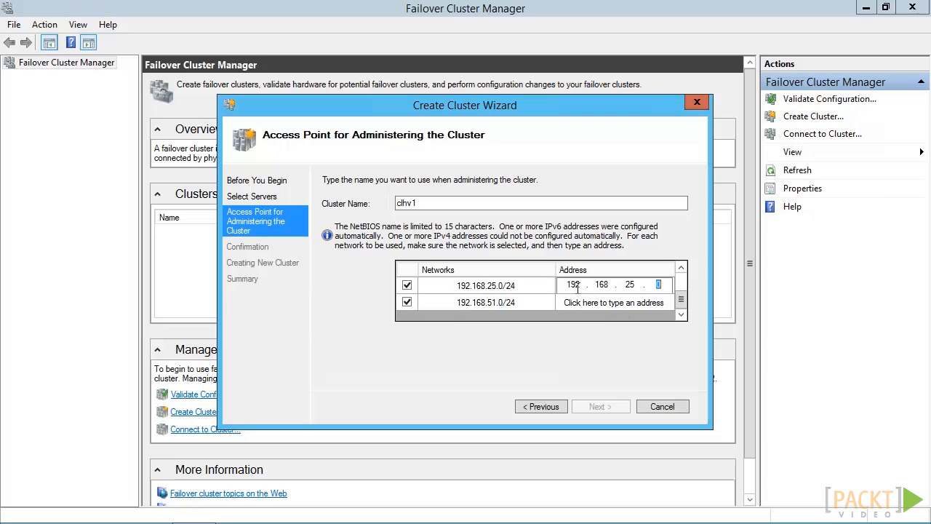
mouse_move(653, 254)
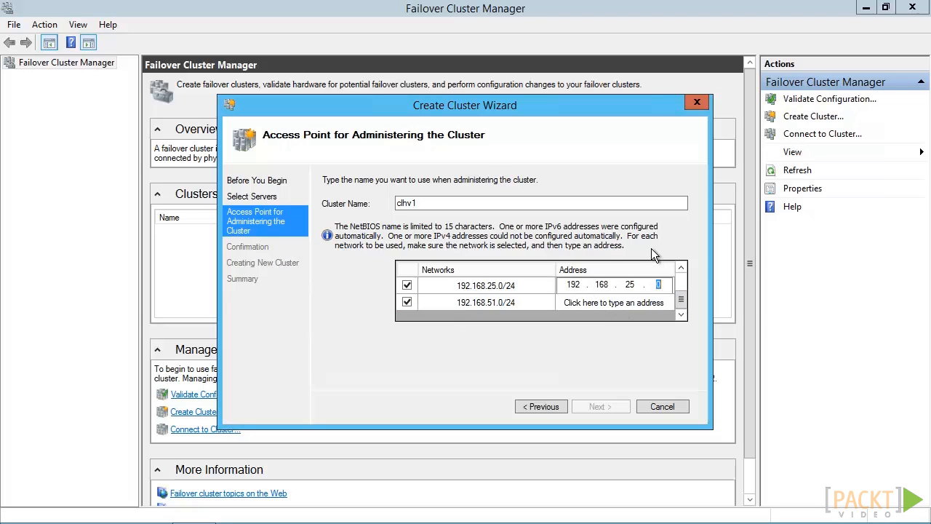
text(15)
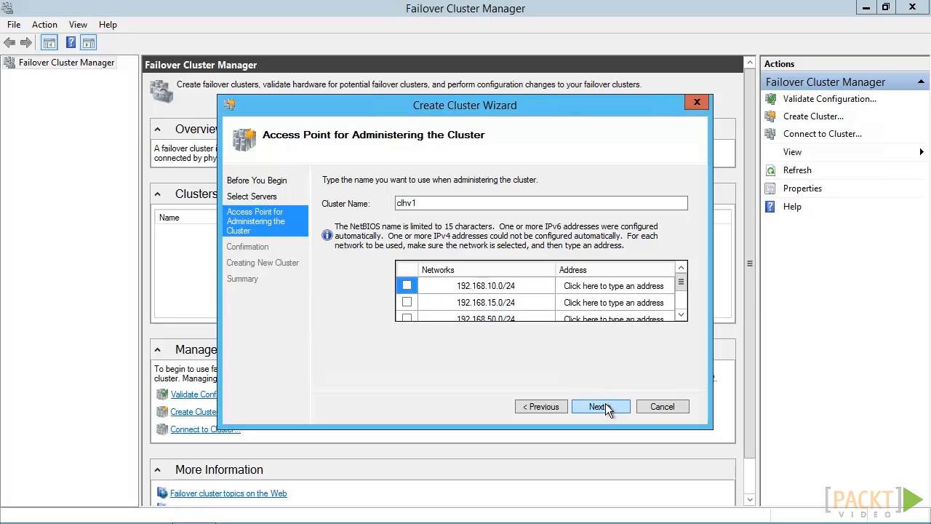
Confirm clhv1's nodes svhv1, svhv2 and address 192.168.25.15, then start creation.
click(601, 406)
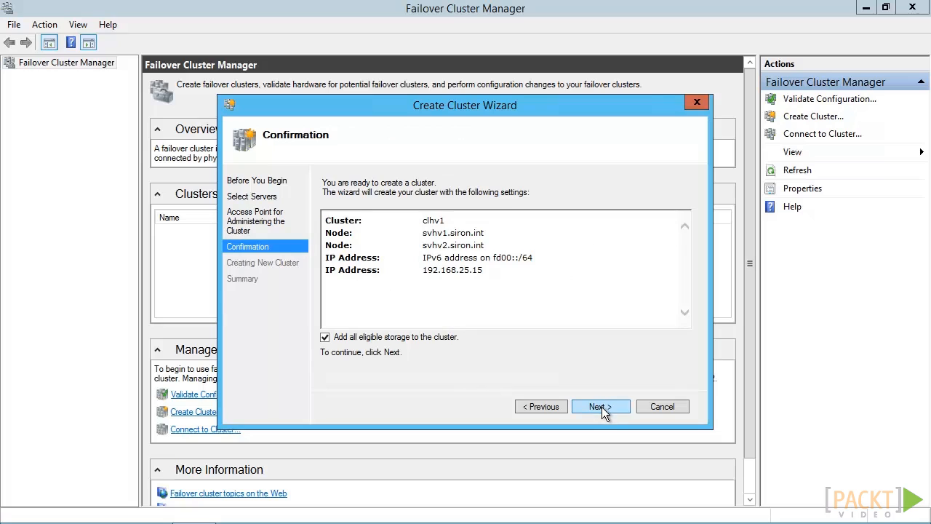
mouse_move(616, 397)
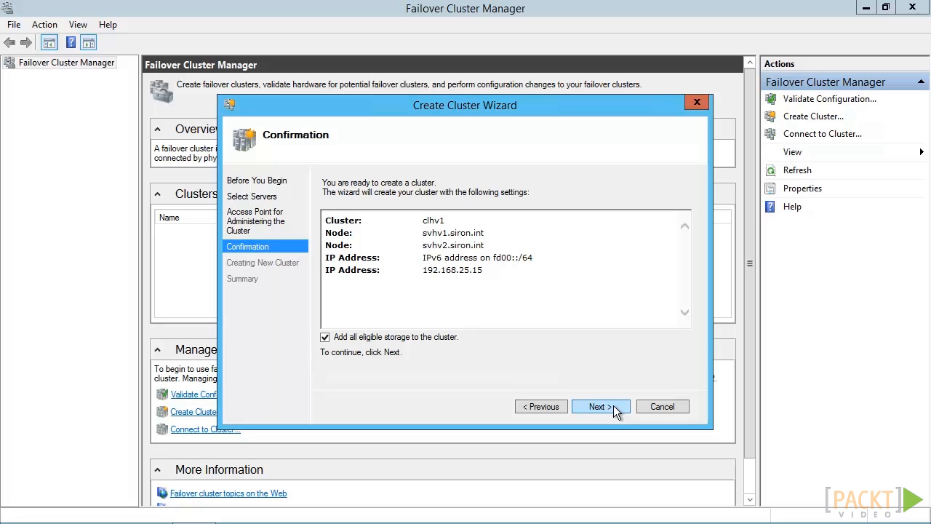
click(601, 406)
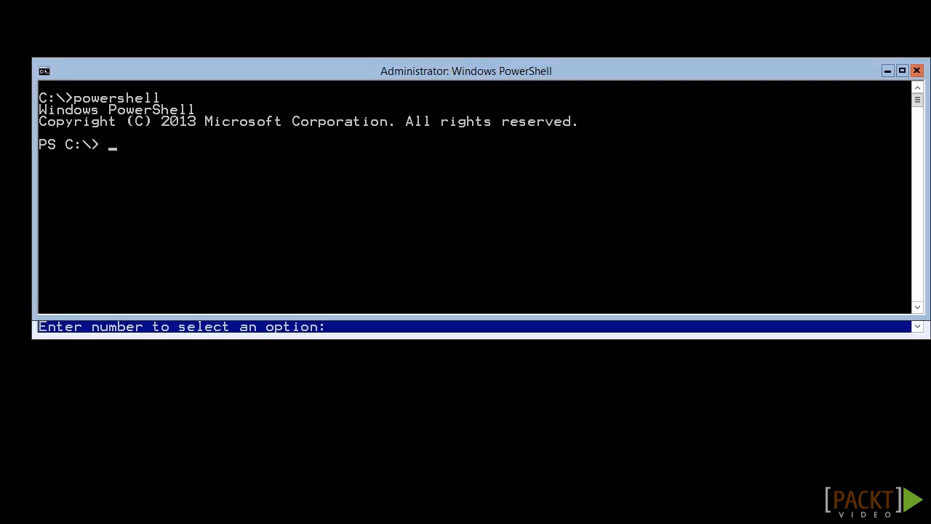
mouse_move(178, 68)
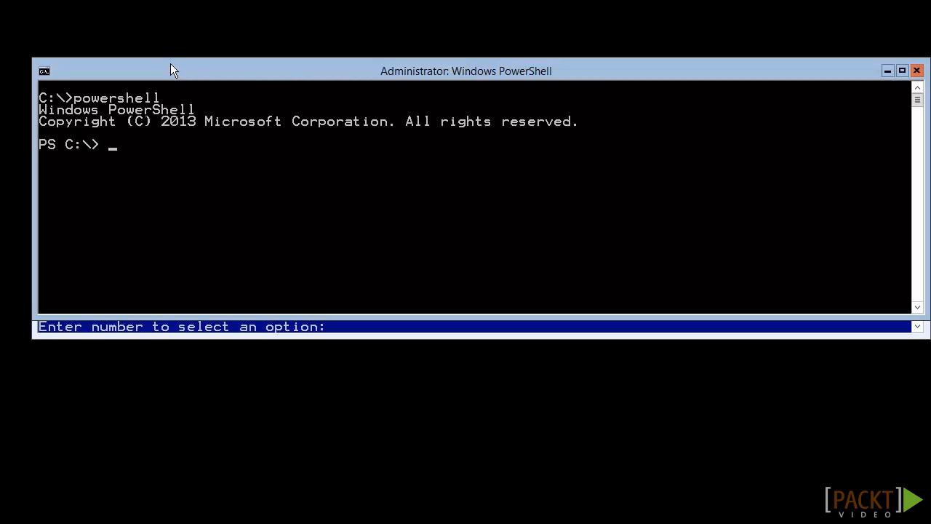
Enter New-Cluster for clhv1 with nodes svhv1, svhv2, address 192.168.25.15 and -IgnoreNetwork.
text(new-c)
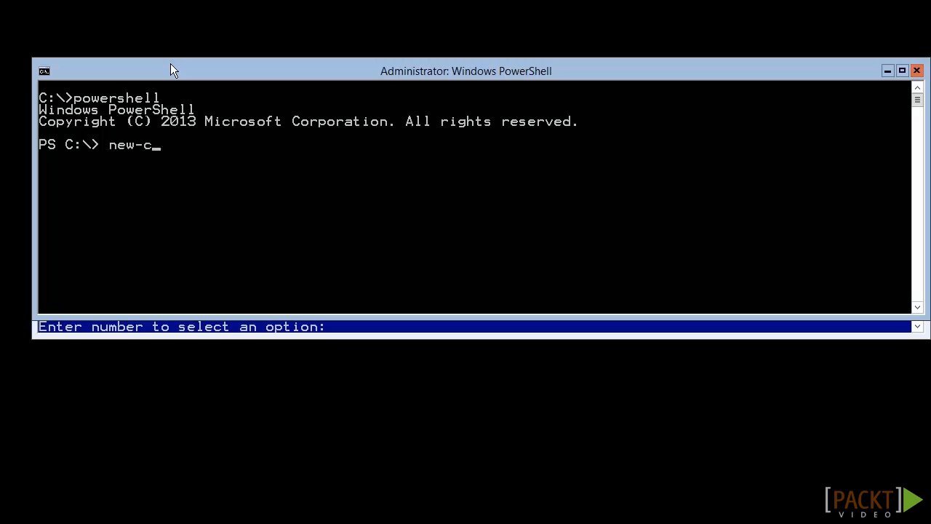
text(luster -)
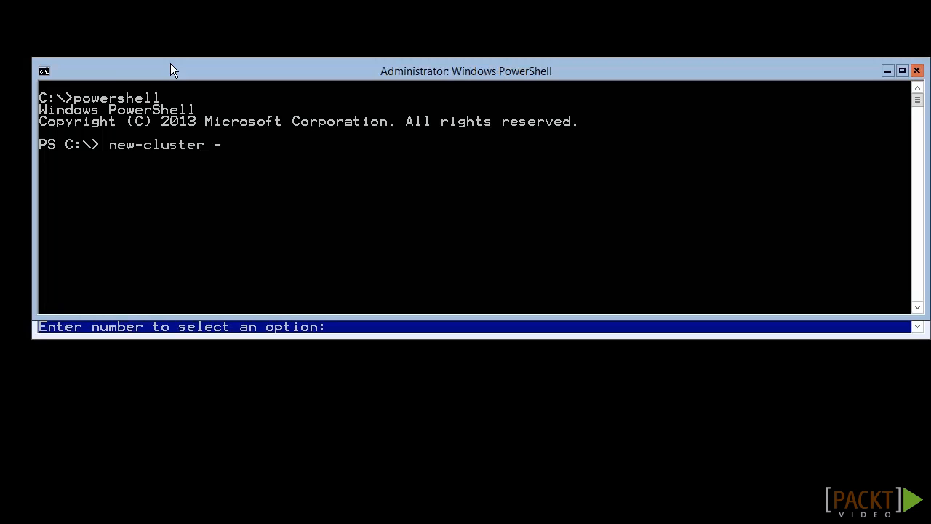
text(n)
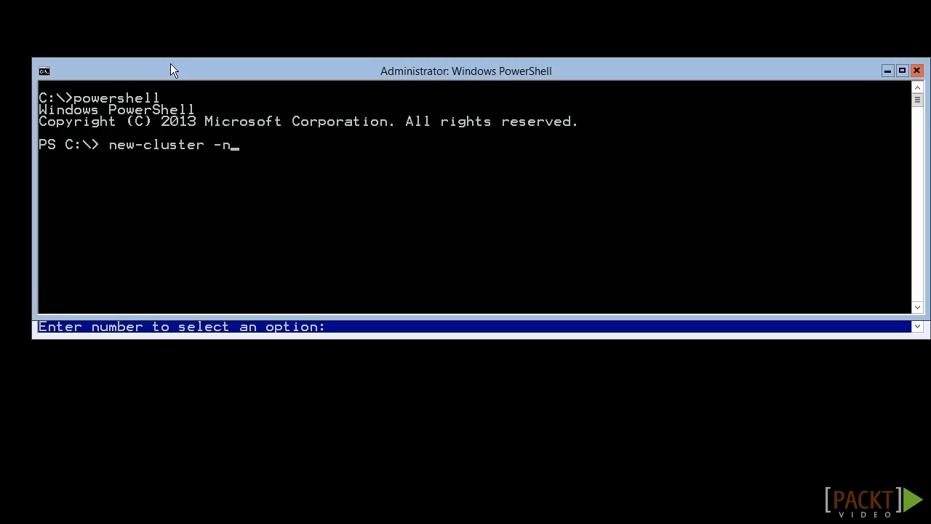
text(ame clhv1 -Node)
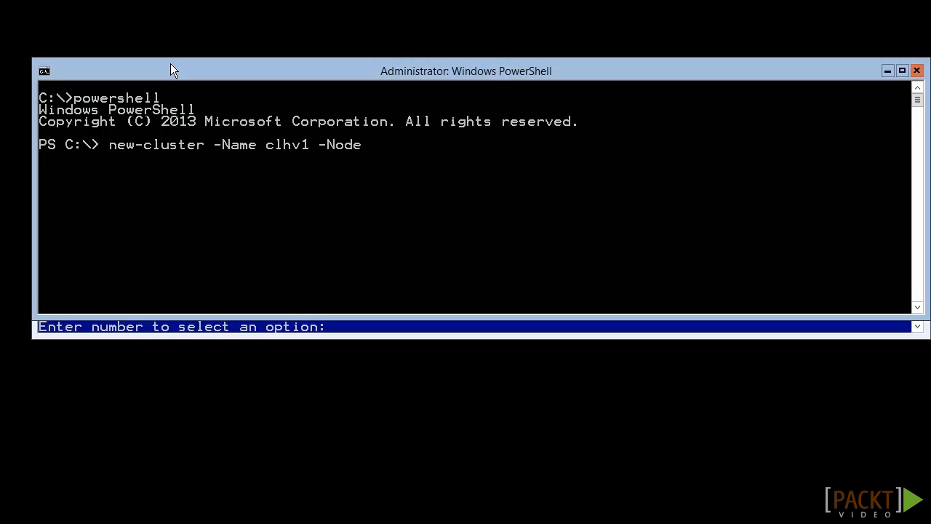
text(svhv1, svhv2)
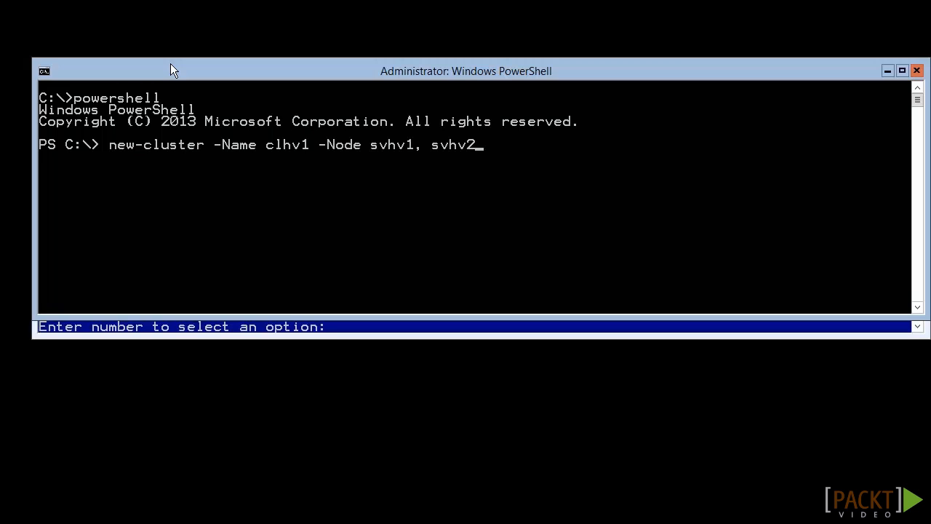
text(-StaticAddress 192)
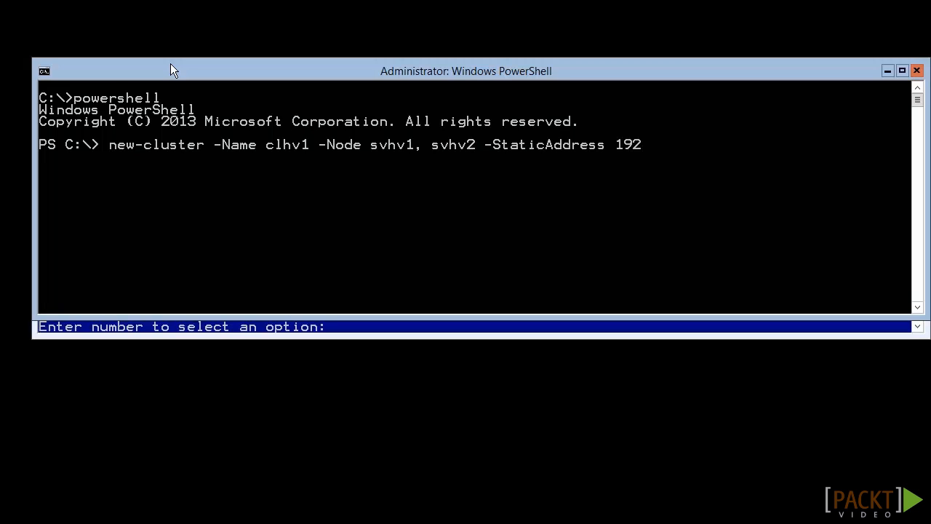
text(.168.25)
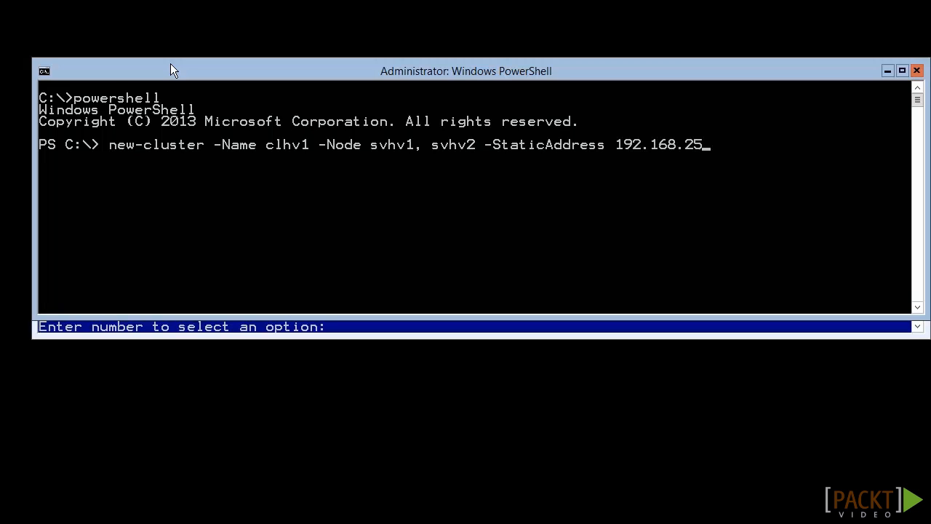
text(15 -n)
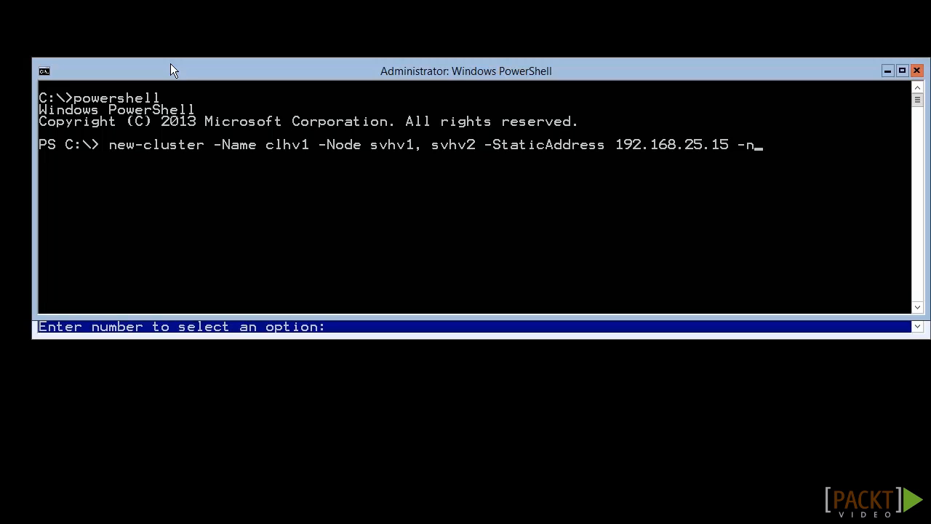
text(oStorag)
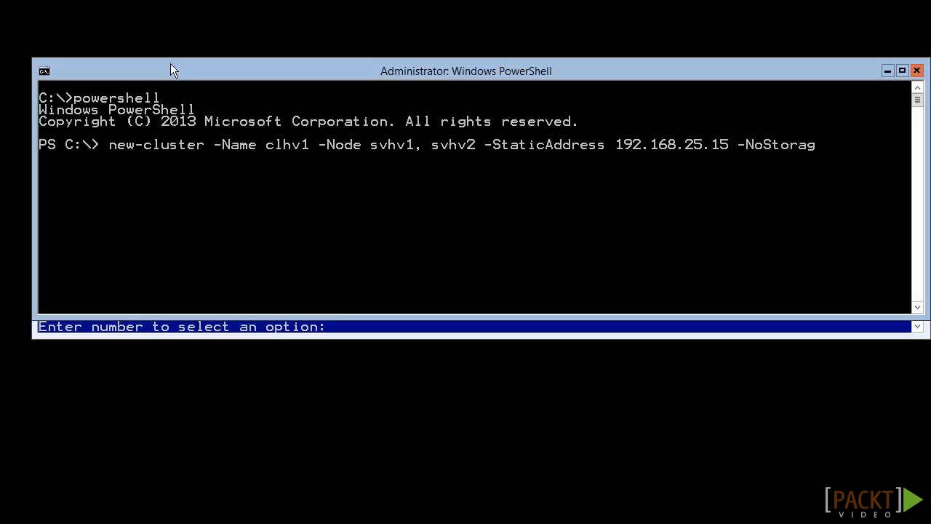
key(Backspace)
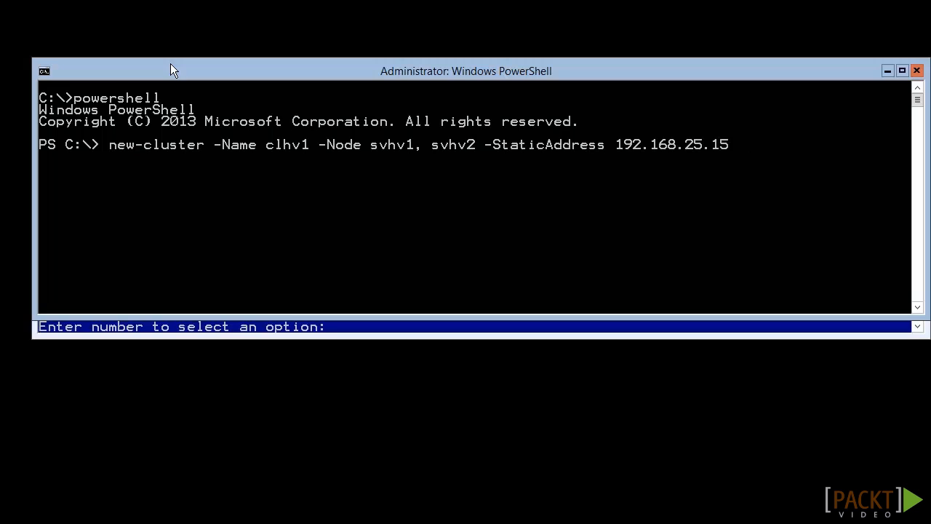
text(-IgnoreNetwork)
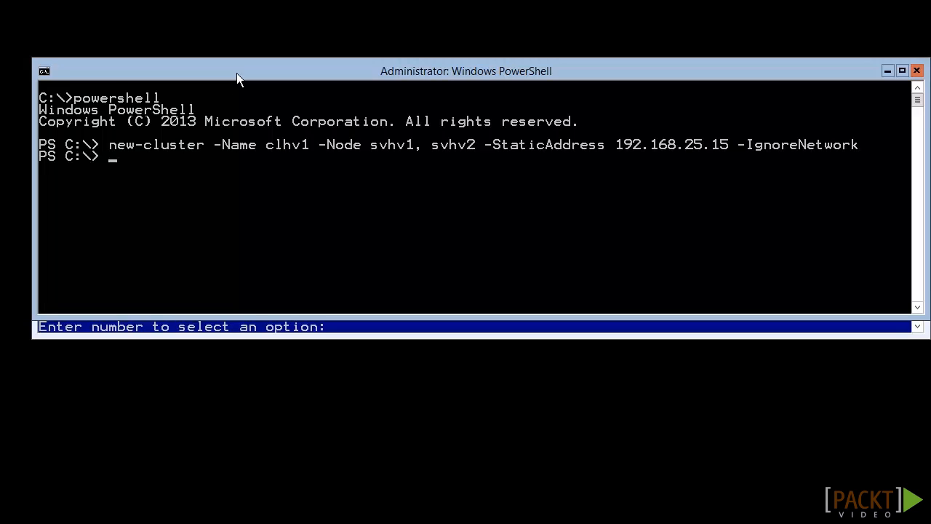
Run Get-ClusterQuorum | fl * to show Cluster Disk 1 with NodeAndDiskMajority.
text(get-cl)
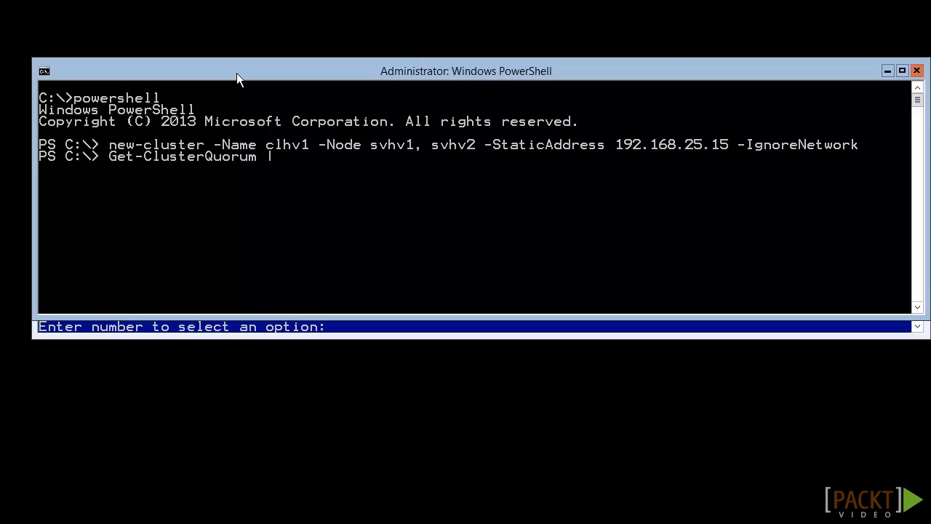
text(fl *)
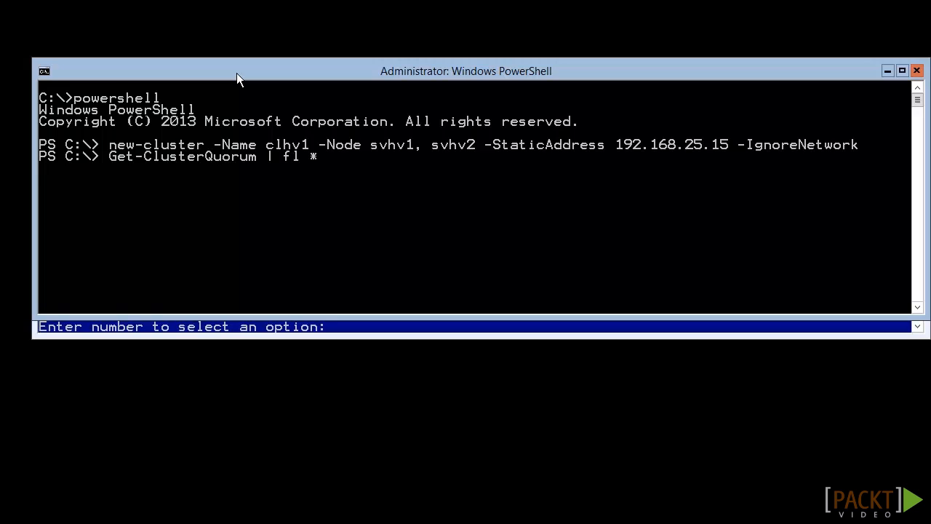
key(Enter)
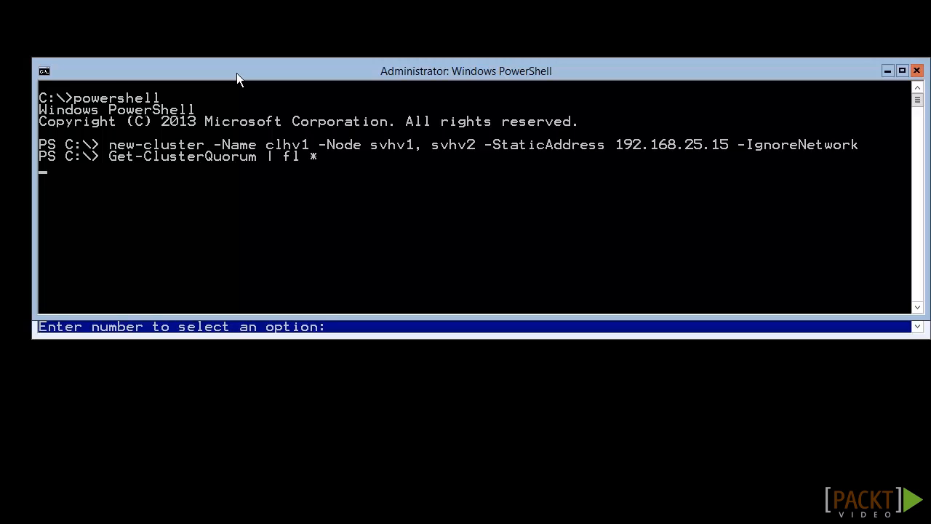
key(Enter)
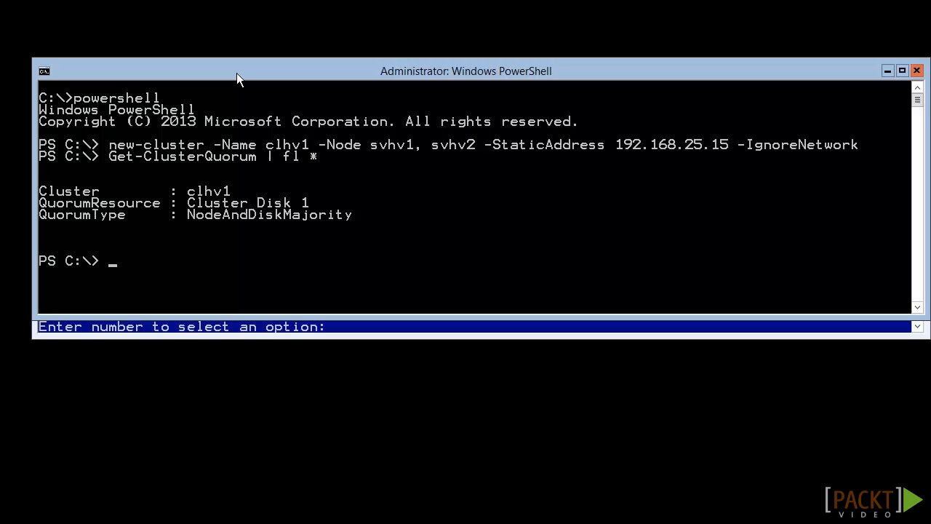
mouse_move(194, 209)
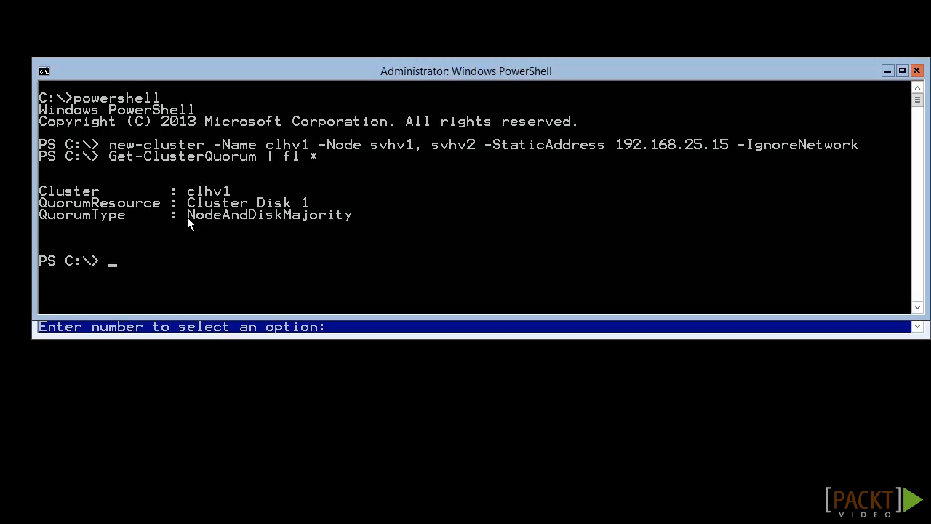
mouse_move(184, 208)
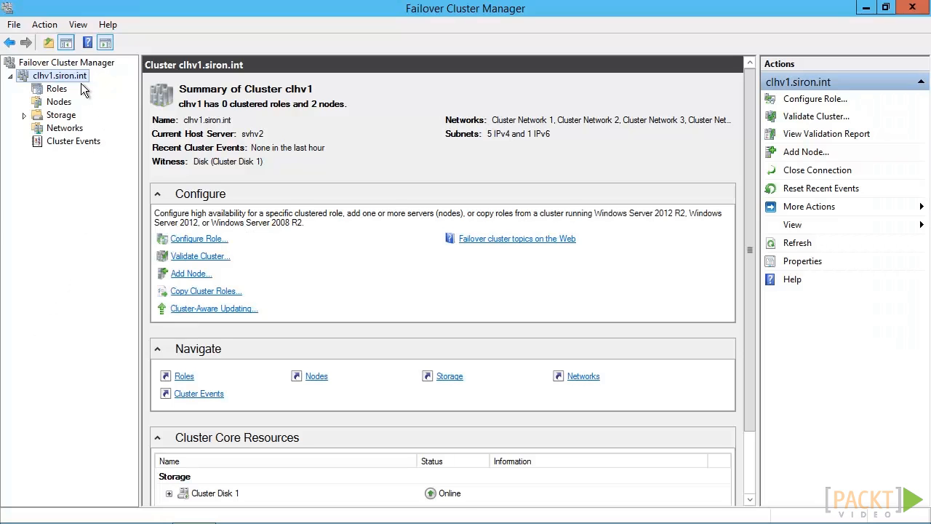
Rename Cluster Disk 1 under Storage > Disks to 'Quorum' through its properties.
click(23, 114)
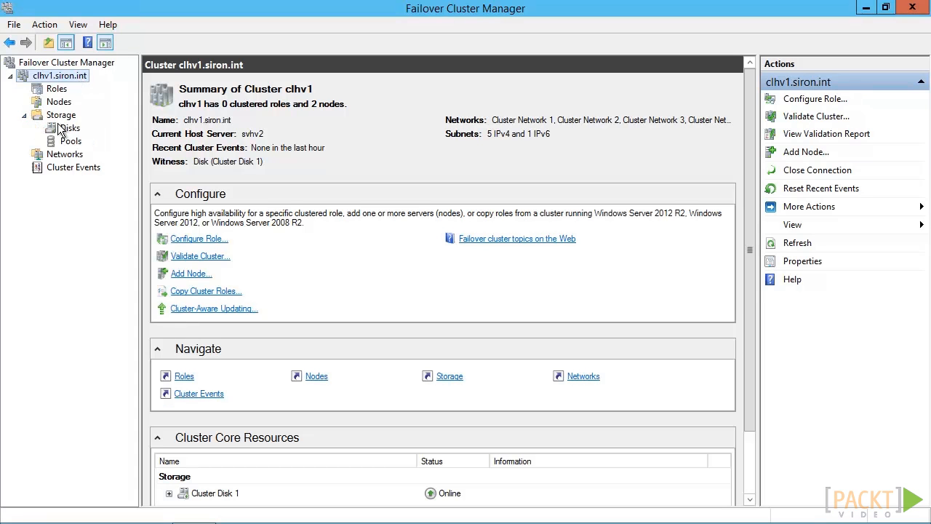
click(70, 128)
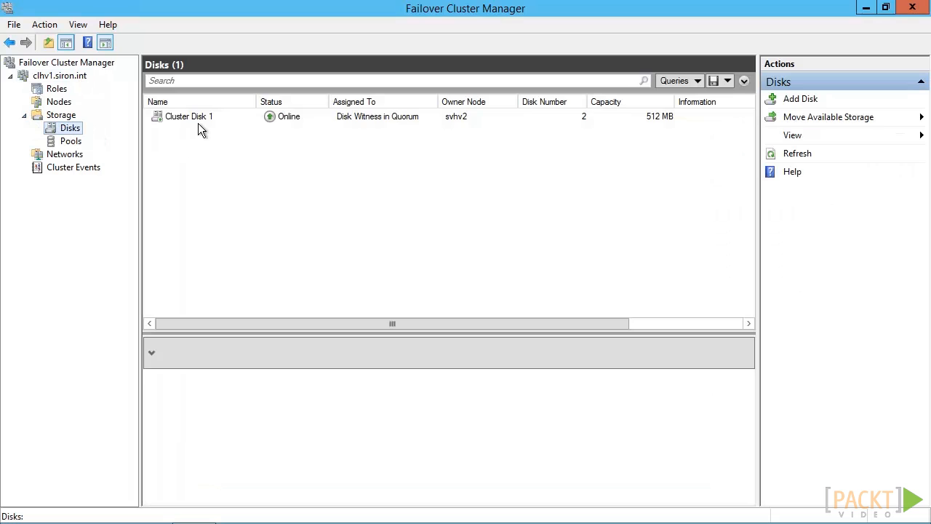
click(190, 117)
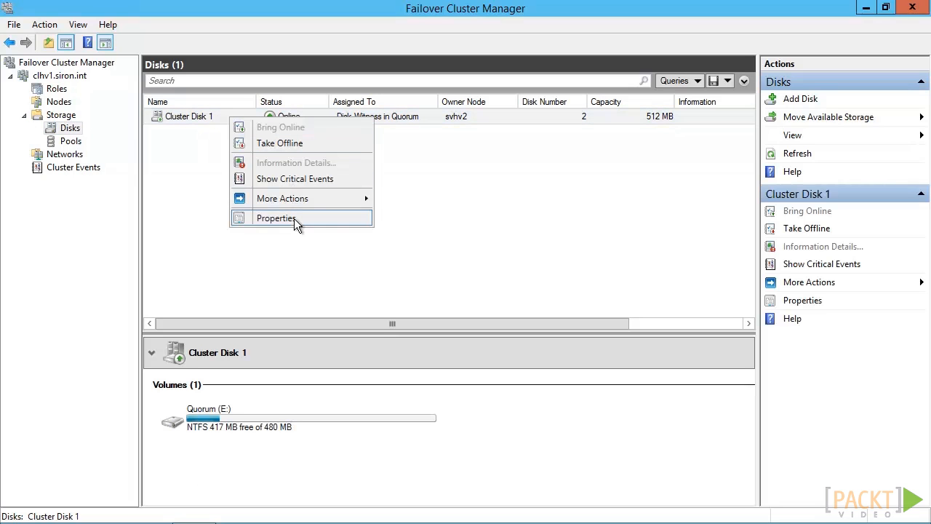
click(275, 218)
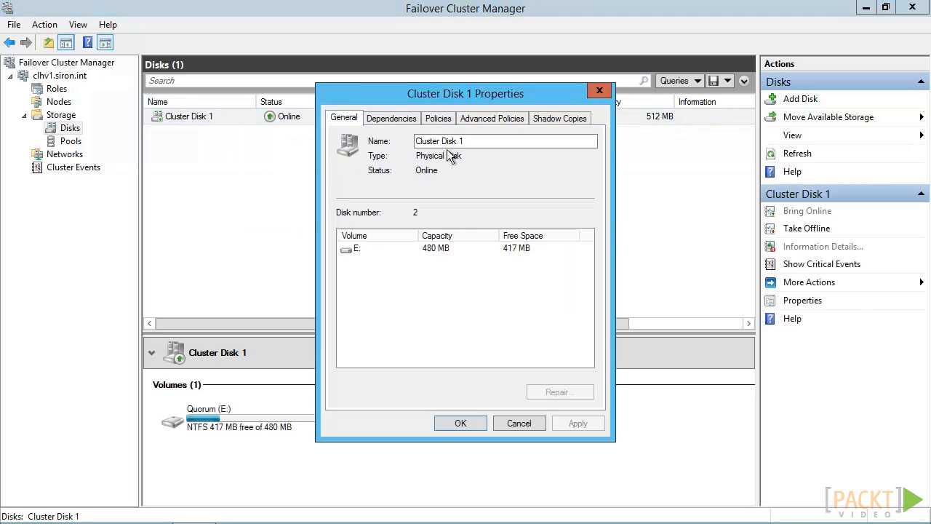
text(Q)
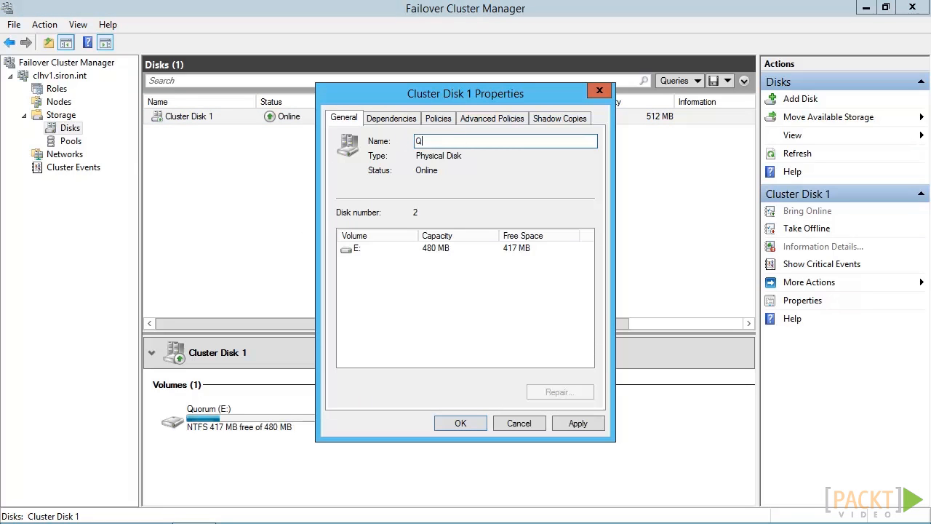
text(uorum)
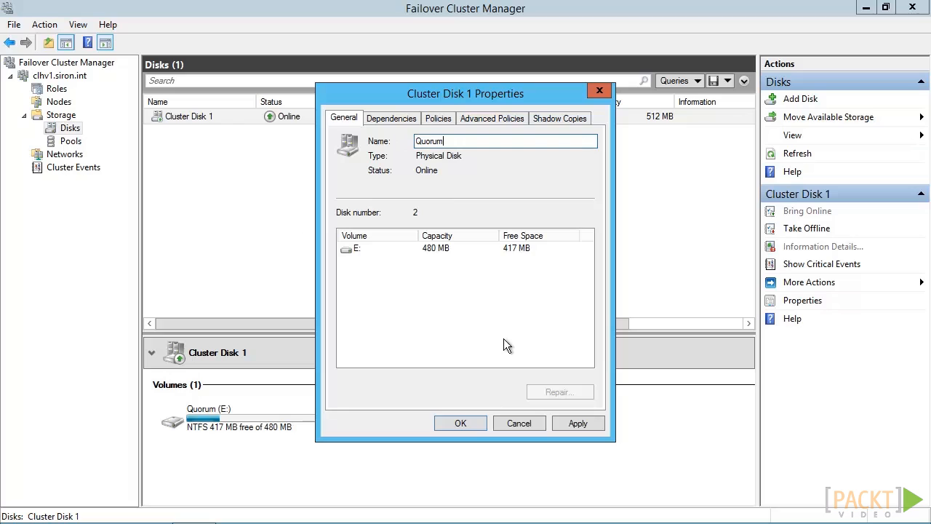
click(461, 423)
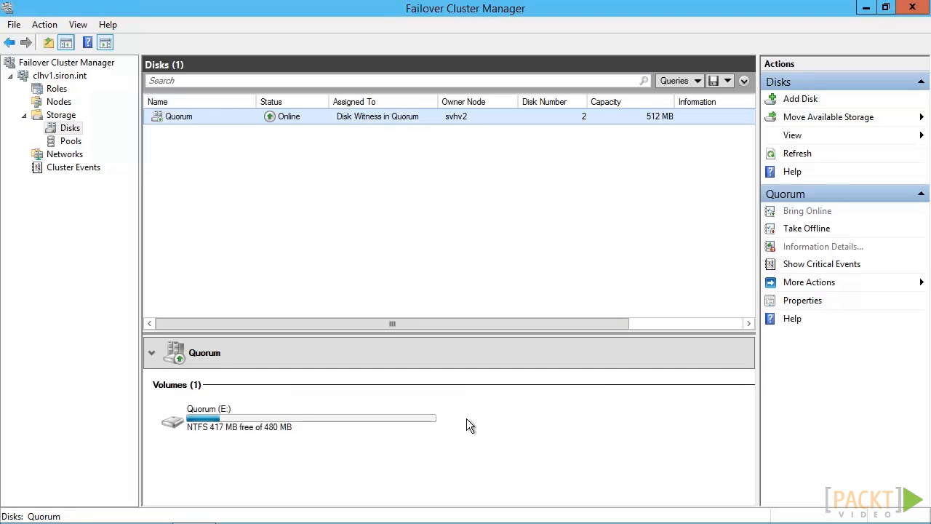
mouse_move(181, 291)
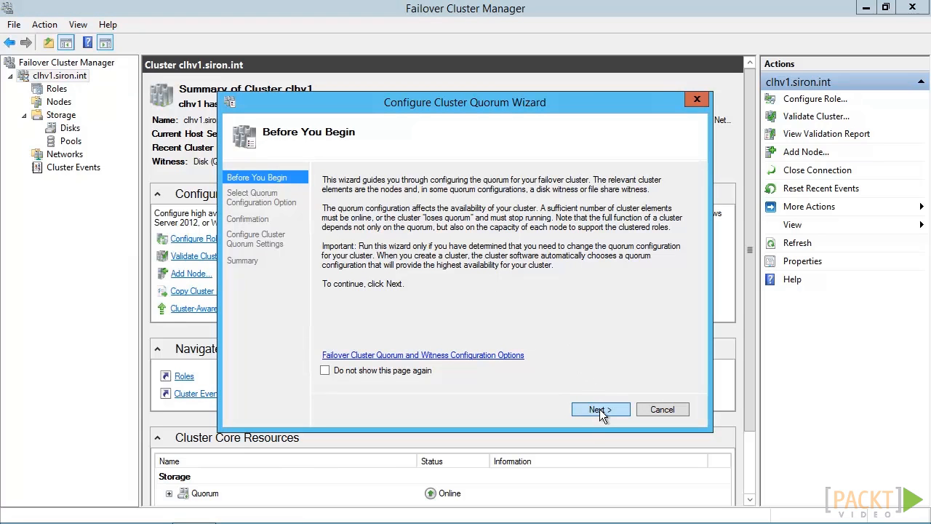
Explore the quorum witness choices, trying file share and disk witness, then return to options.
click(601, 409)
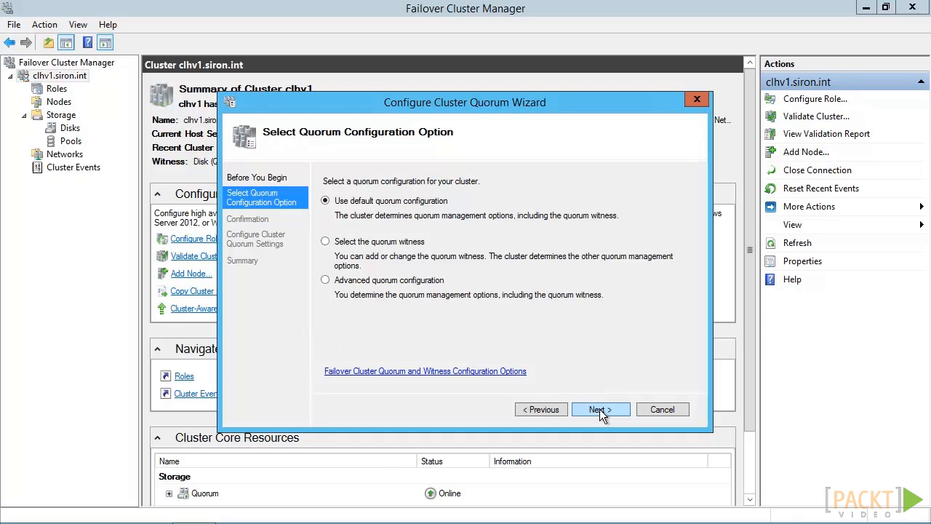
mouse_move(550, 352)
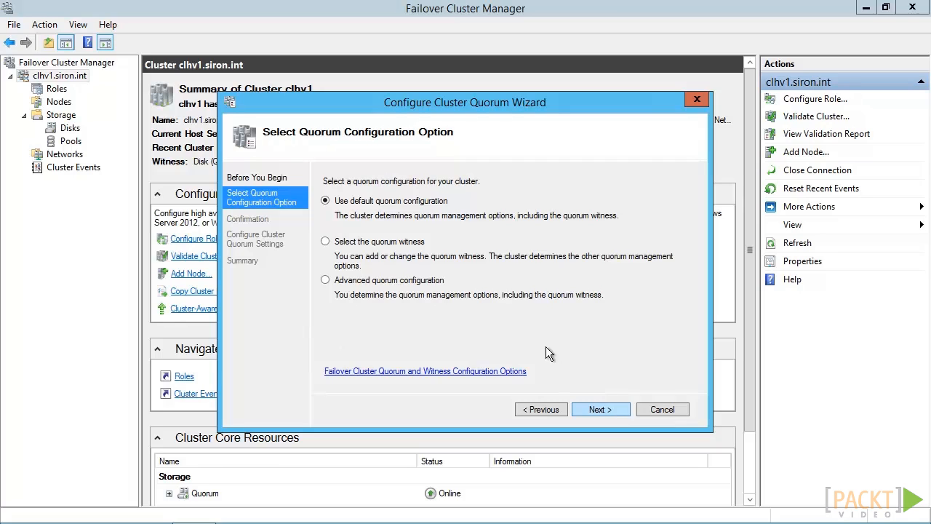
click(324, 241)
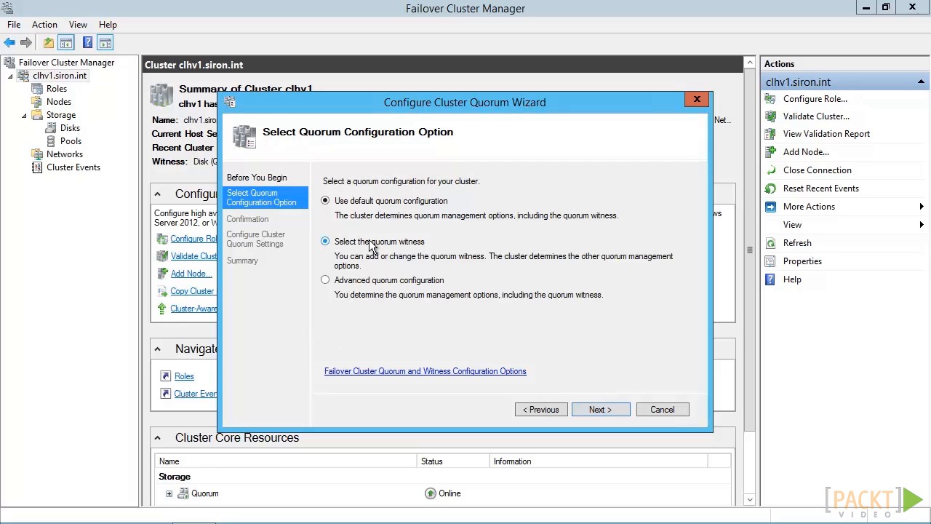
click(601, 409)
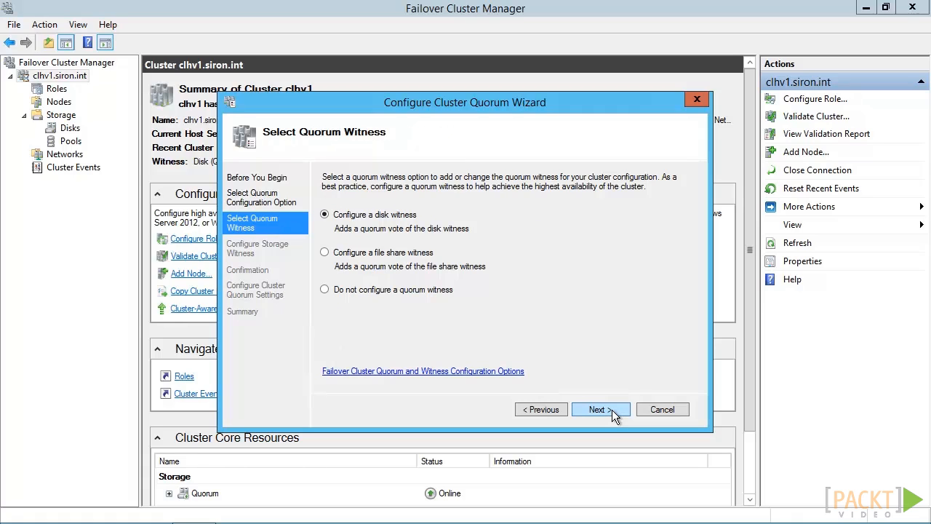
mouse_move(480, 271)
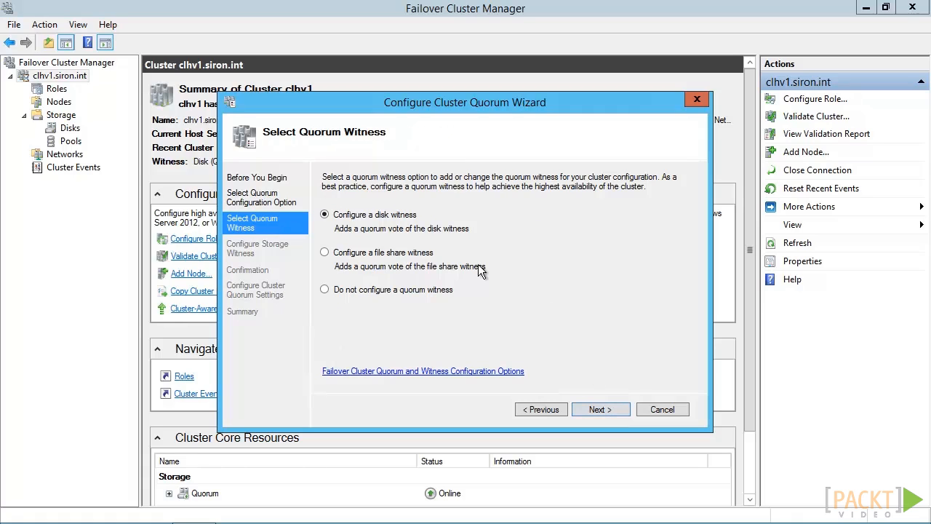
click(324, 252)
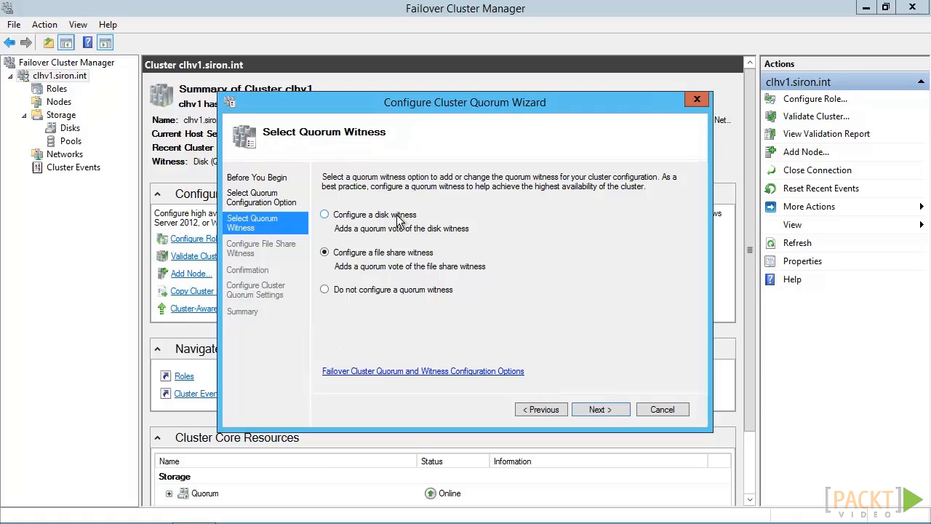
click(324, 214)
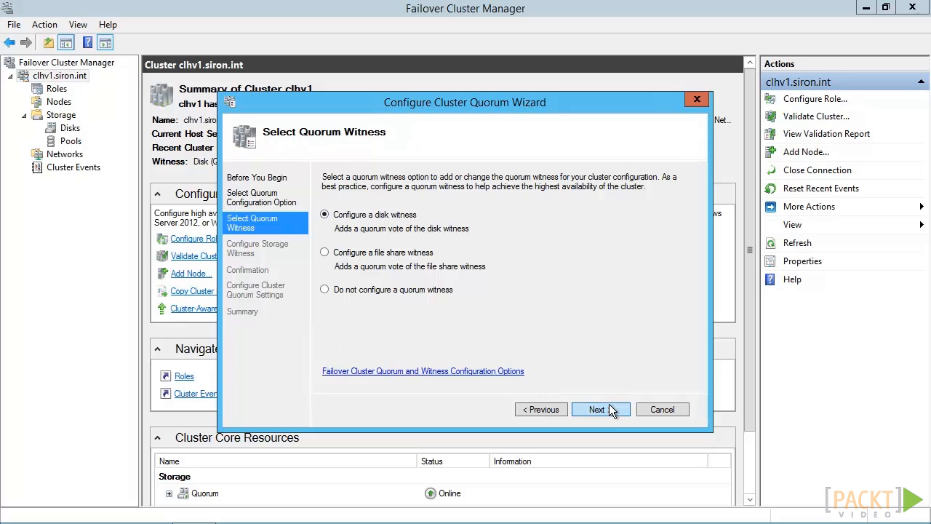
click(601, 409)
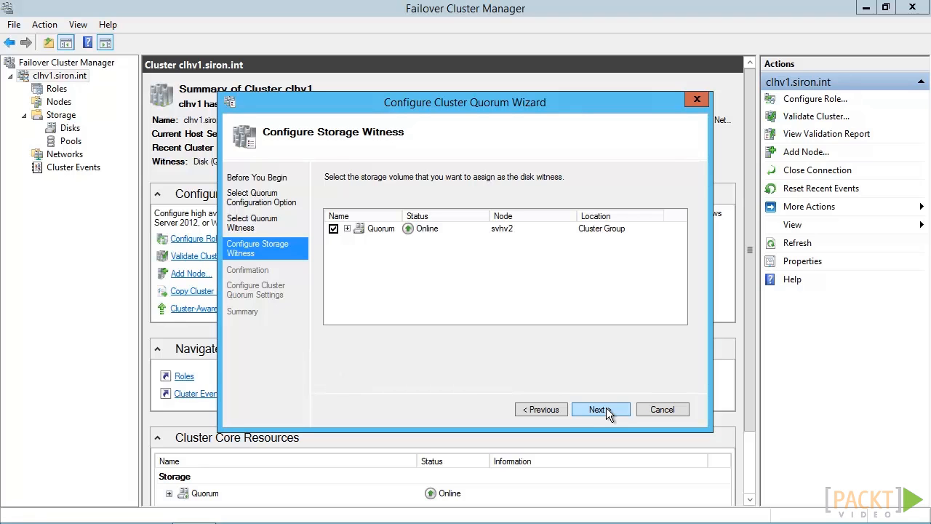
click(542, 409)
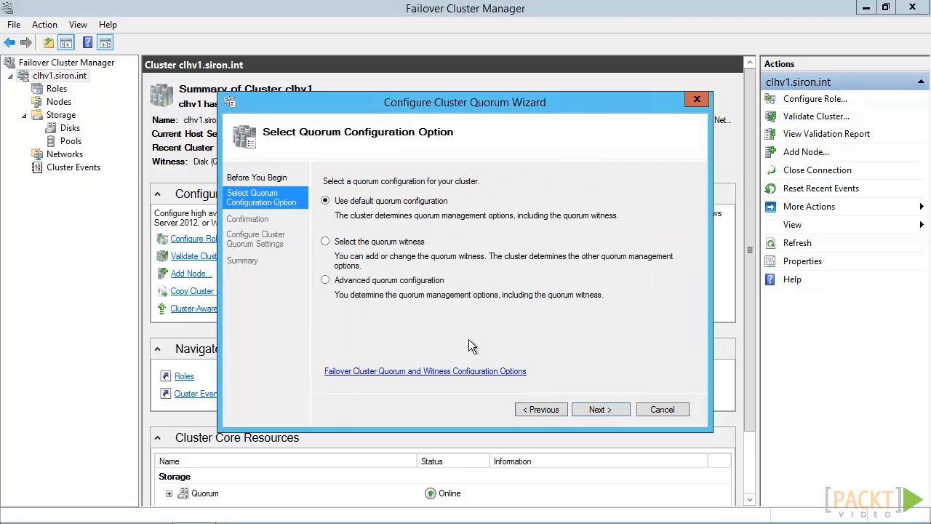
Choose advanced quorum configuration to view All Nodes voting for svhv1 and svhv2.
click(324, 280)
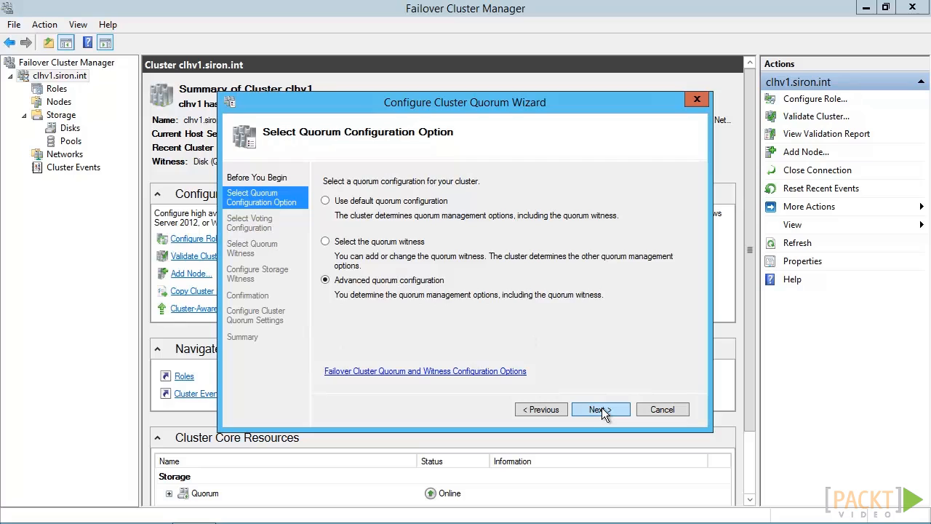
click(601, 409)
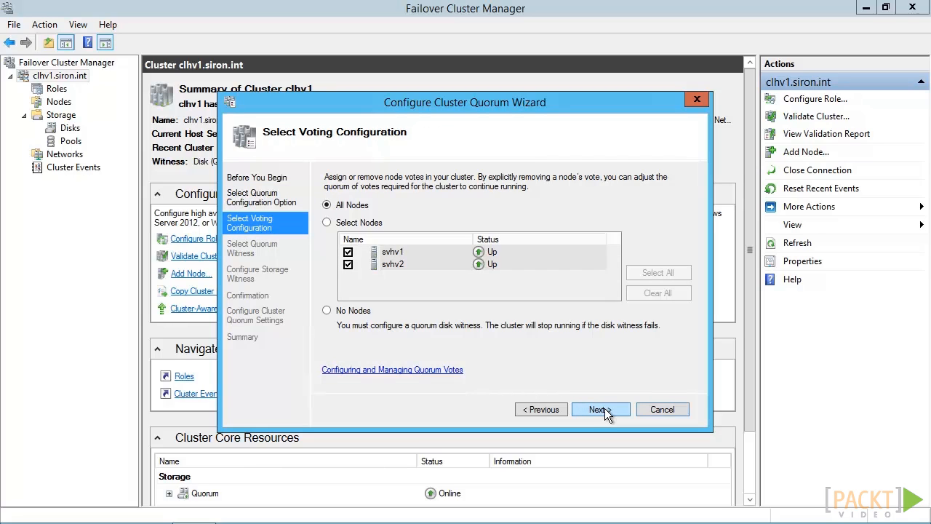
click(326, 222)
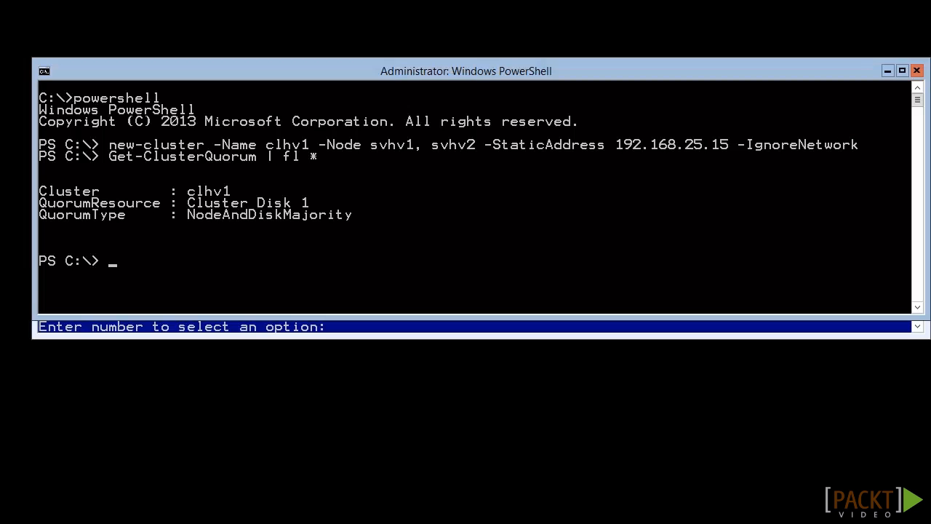
mouse_move(188, 272)
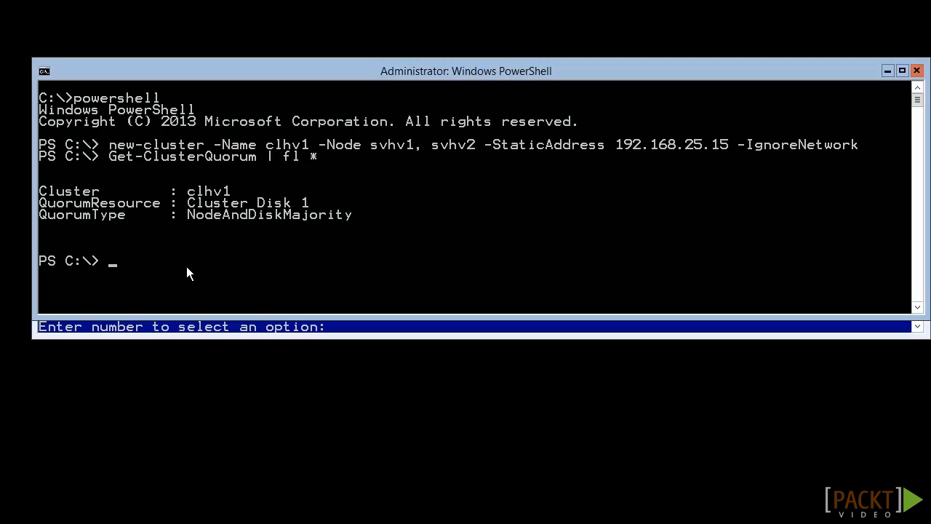
Type Set-ClusterQuorum, trying -DiskOnly before switching to -NoWitness.
text(set-clusterQuorum)
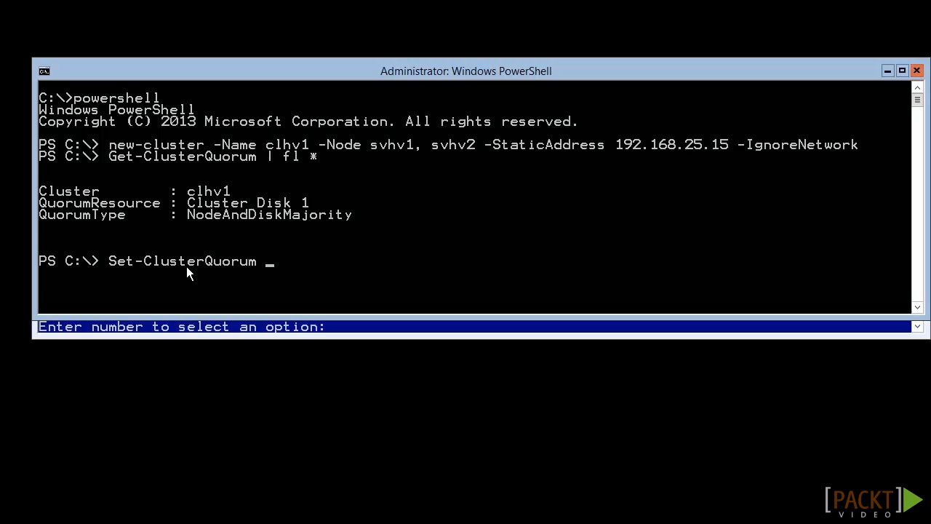
text(-DiskOnly)
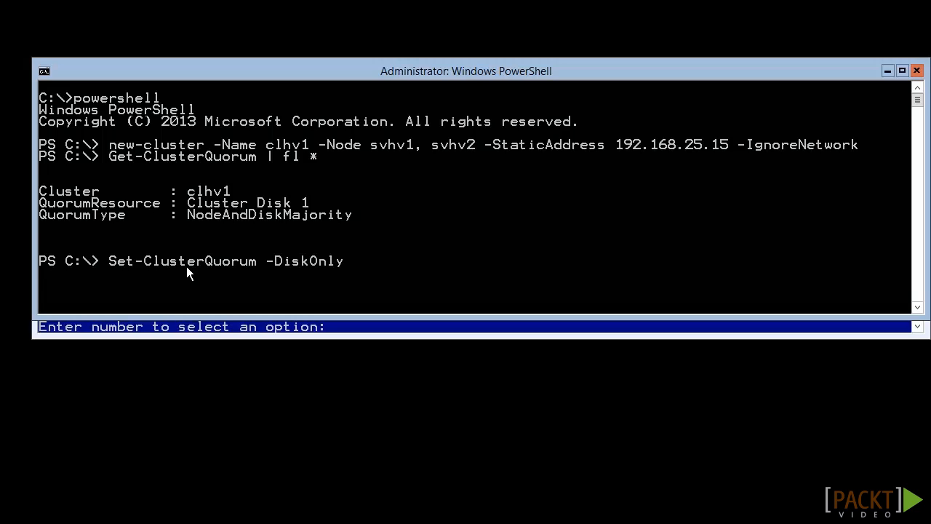
text(-NoWitness)
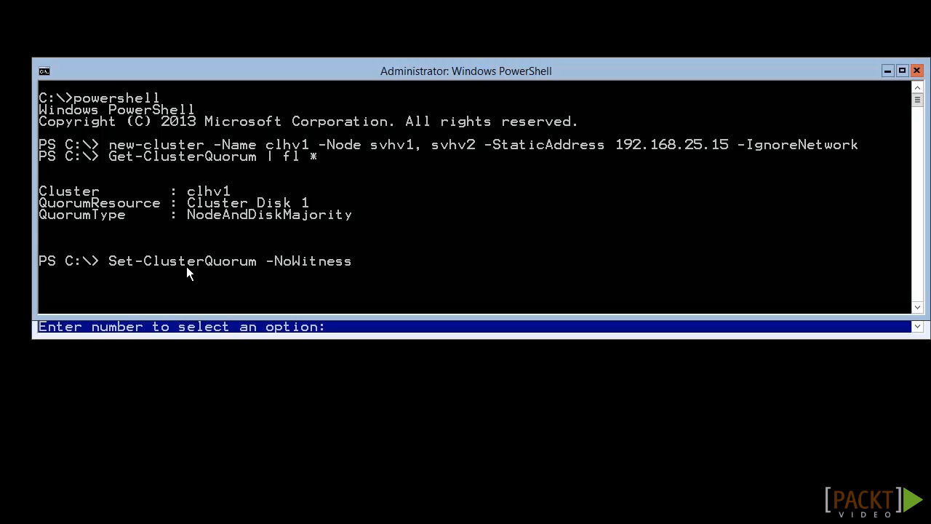